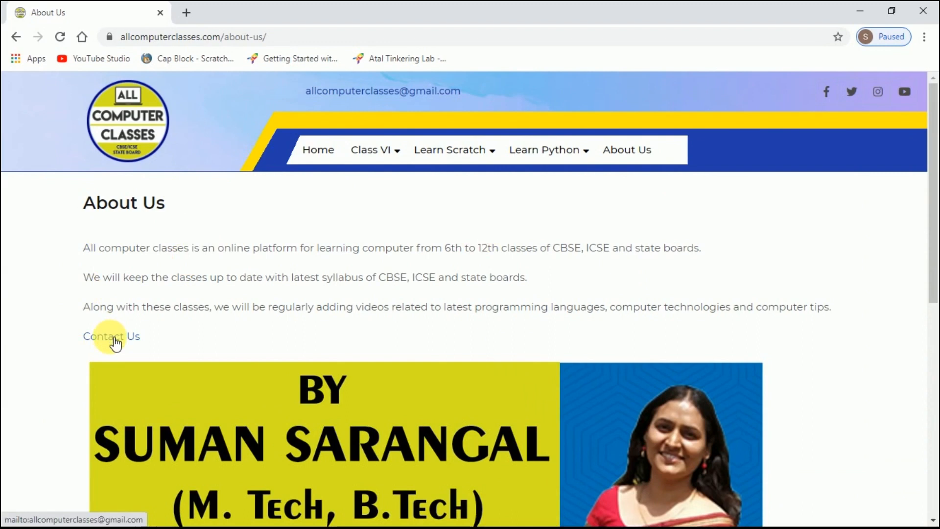
Step: Follow the Contact Us mailto link on the About Us page to start a new e-mail
left_click(111, 336)
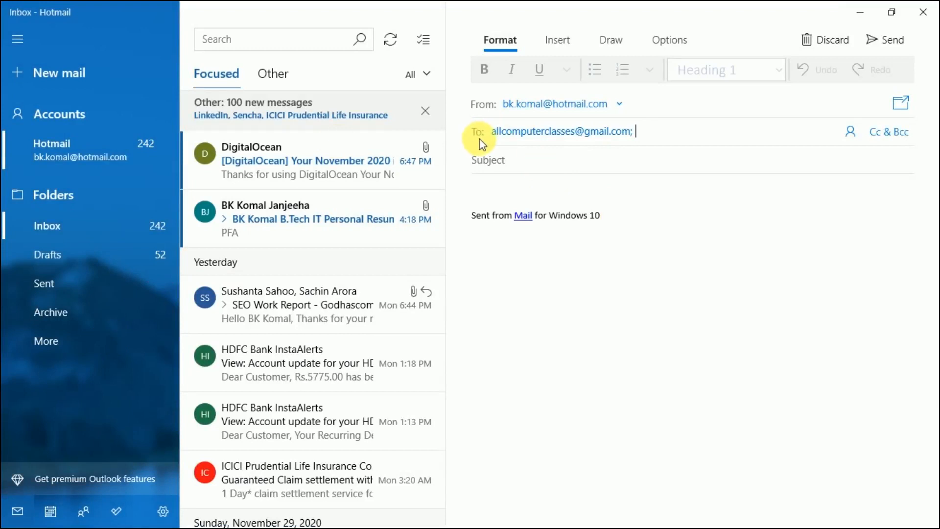
Step: Check the prefilled recipient and write HELLO in the new message body
double_click(561, 132)
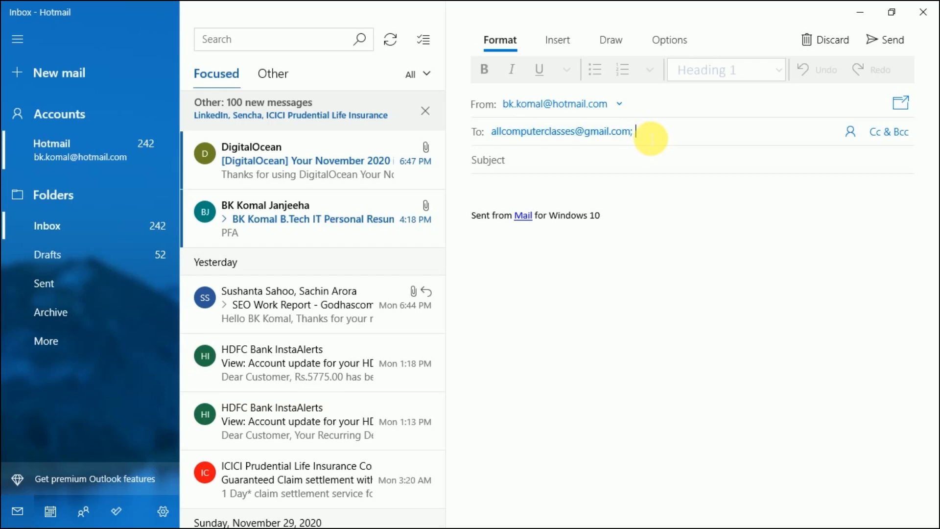
mouse_move(500, 110)
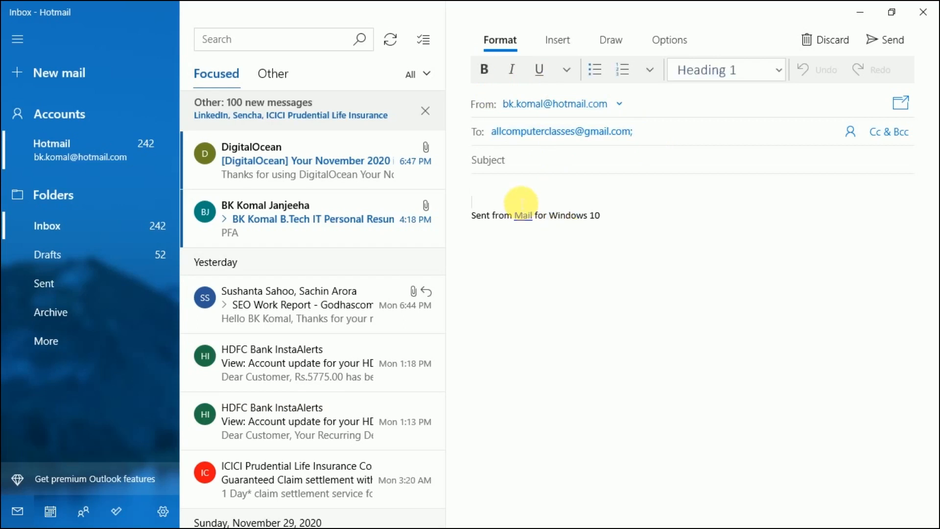
type("HELLO")
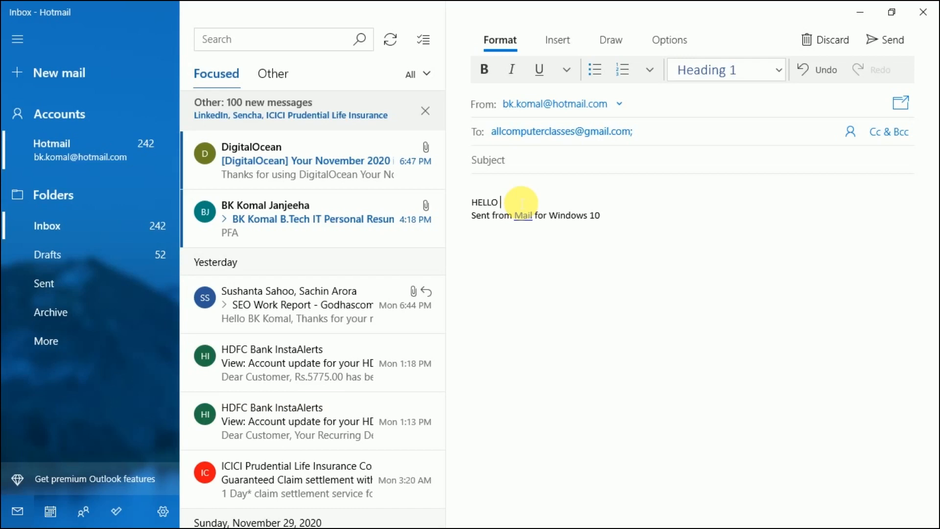
left_click(13, 518)
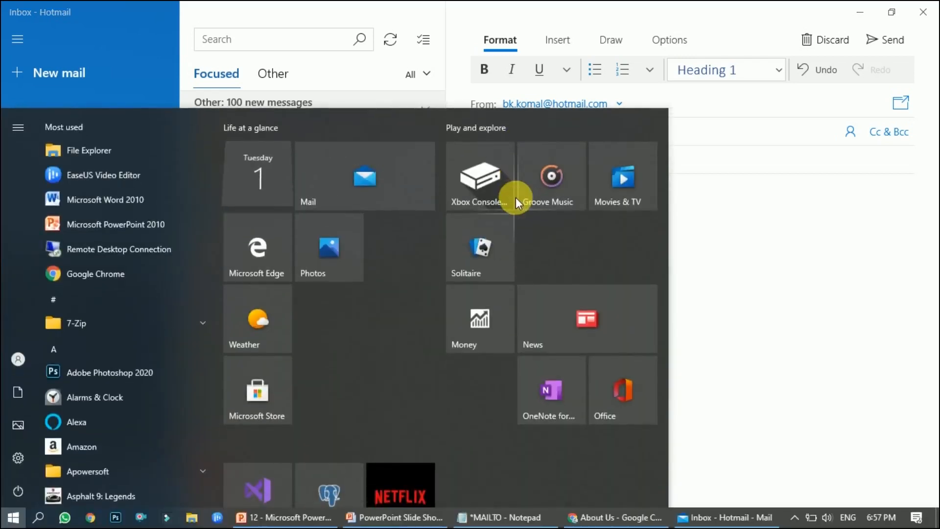
left_click(13, 517)
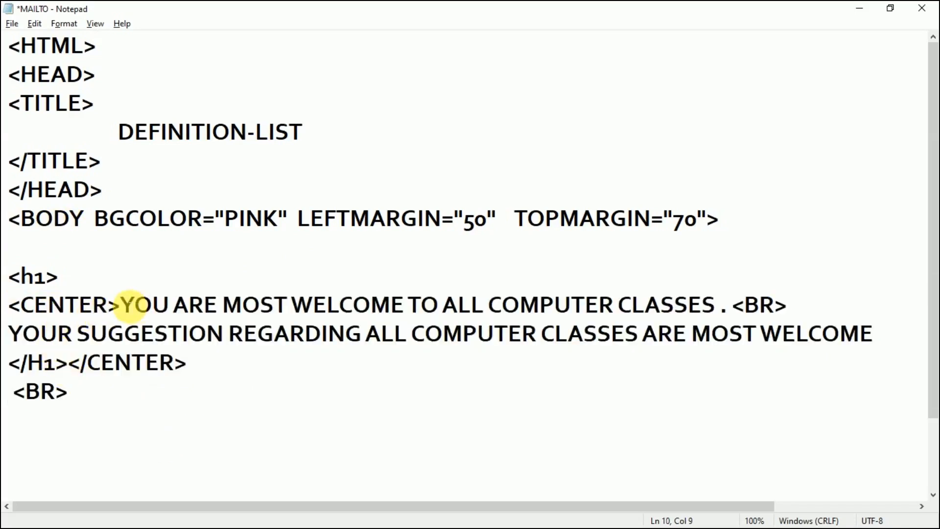
Step: Put the heading text on its own line after <CENTER> and add a new line after <BR>
key("Enter")
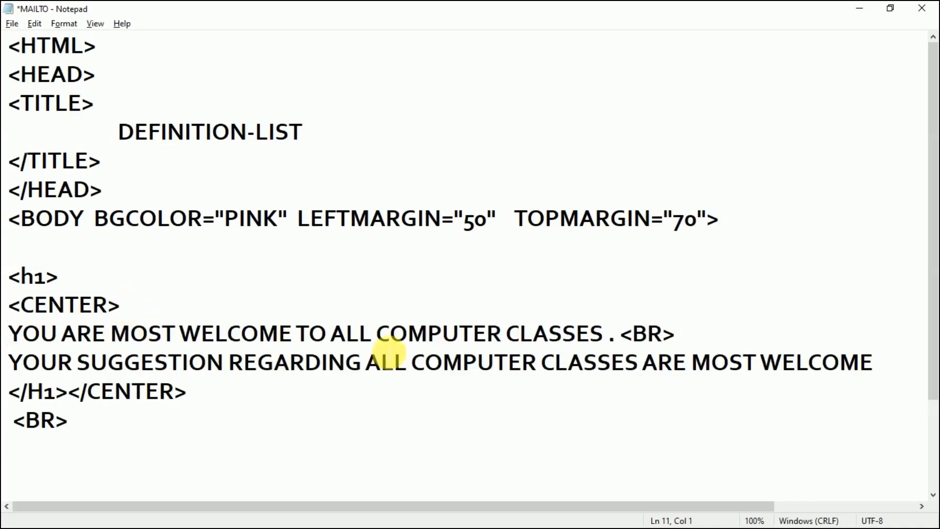
mouse_move(627, 345)
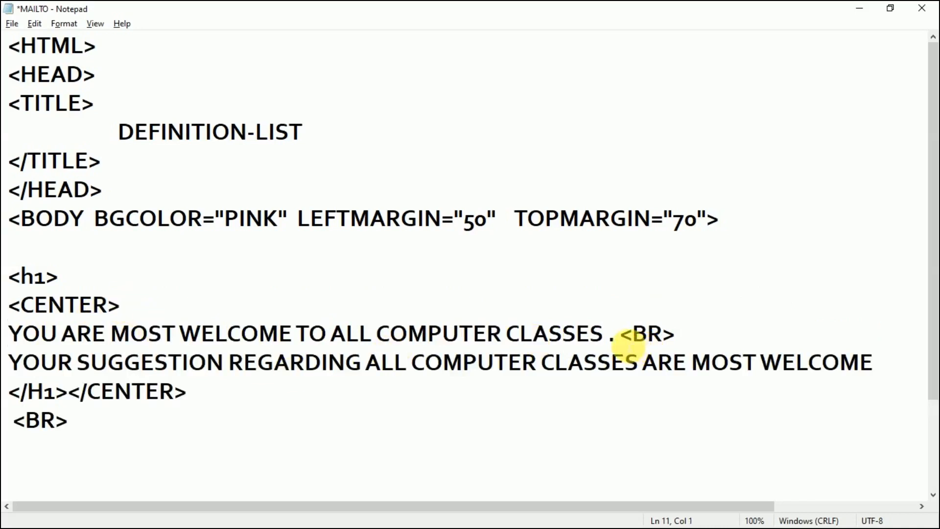
mouse_move(312, 361)
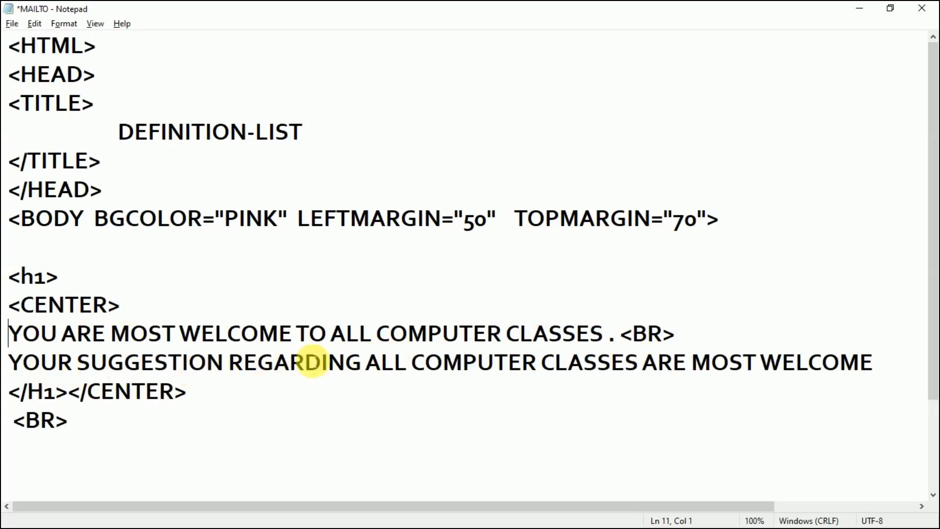
mouse_move(120, 362)
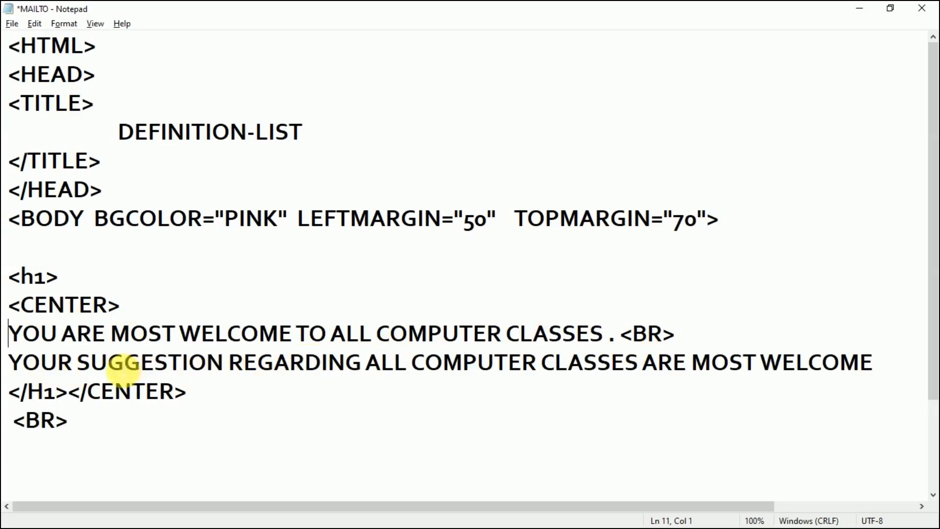
mouse_move(688, 363)
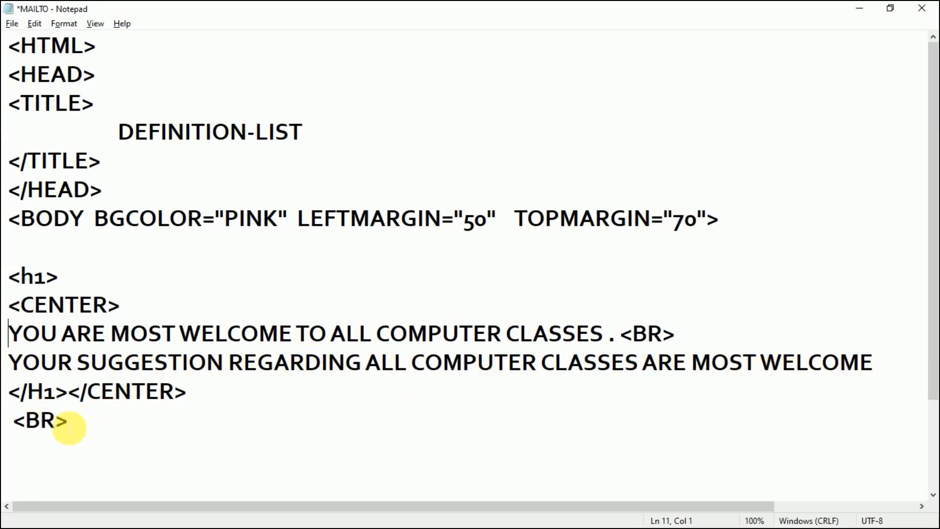
key("enter")
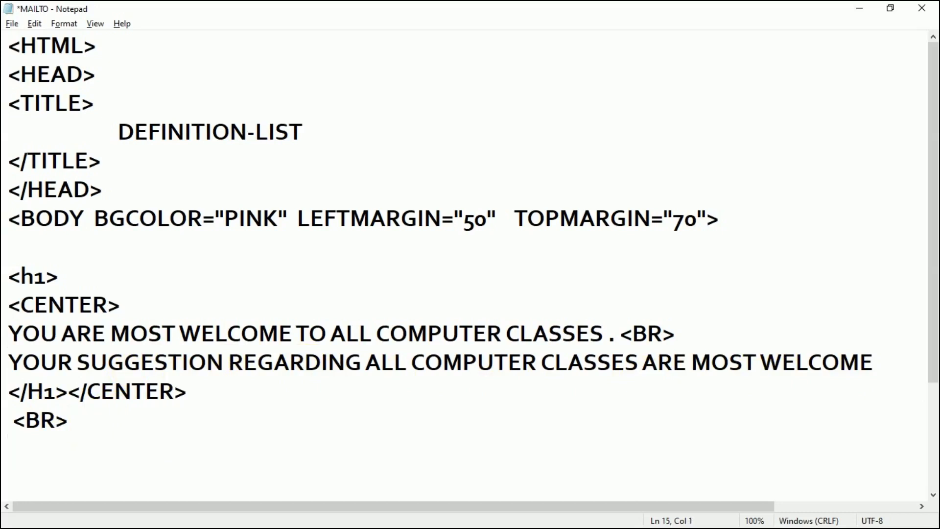
type("<a h")
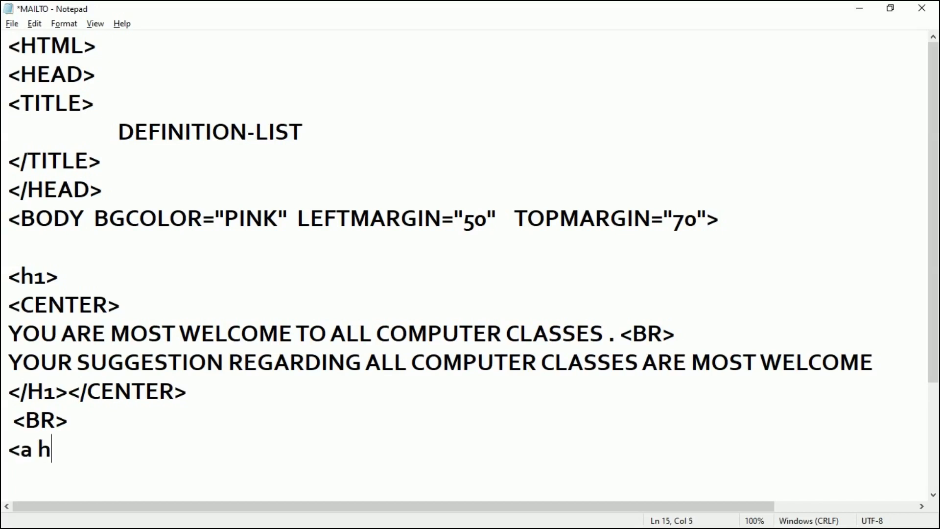
type("re")
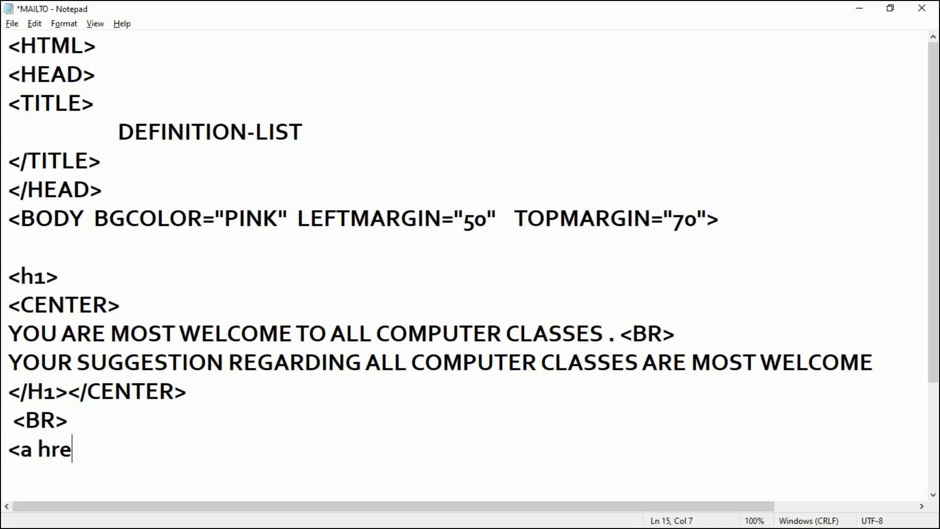
type("f=")
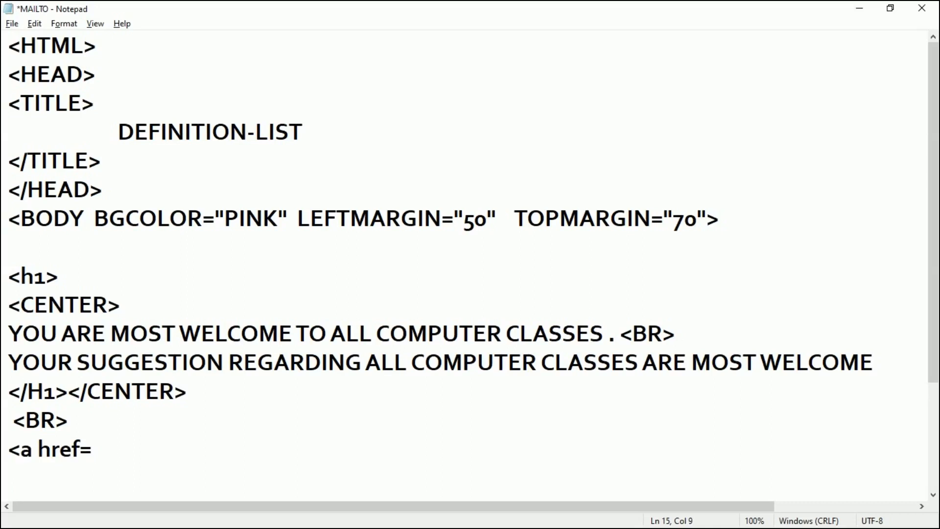
type("\"\"")
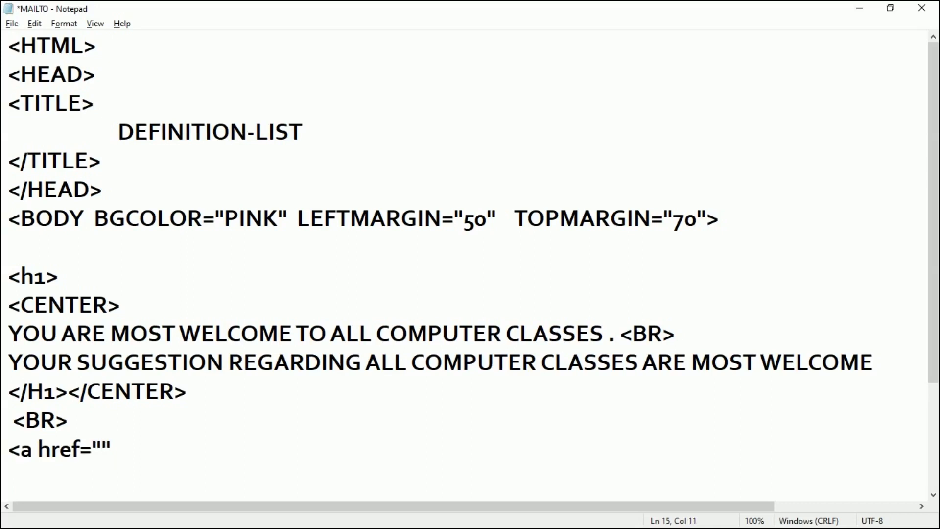
type("mail")
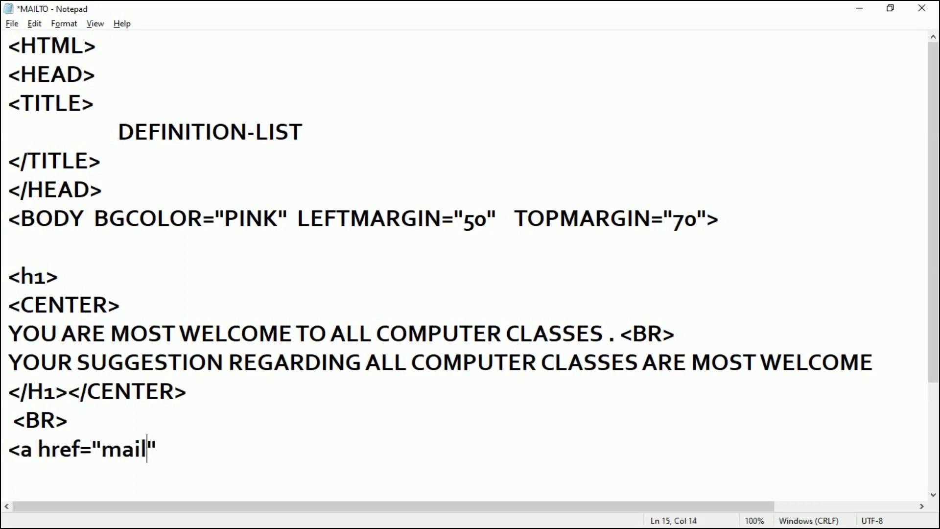
type("to")
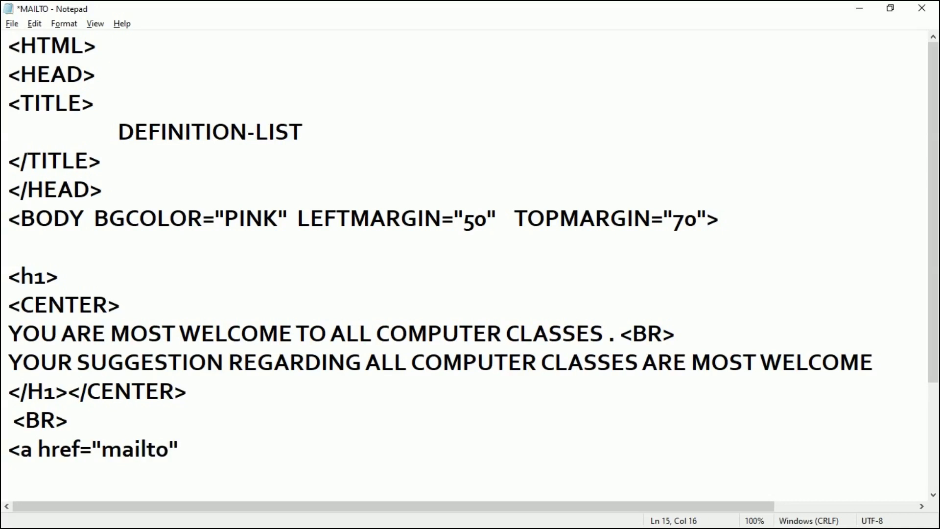
type(":")
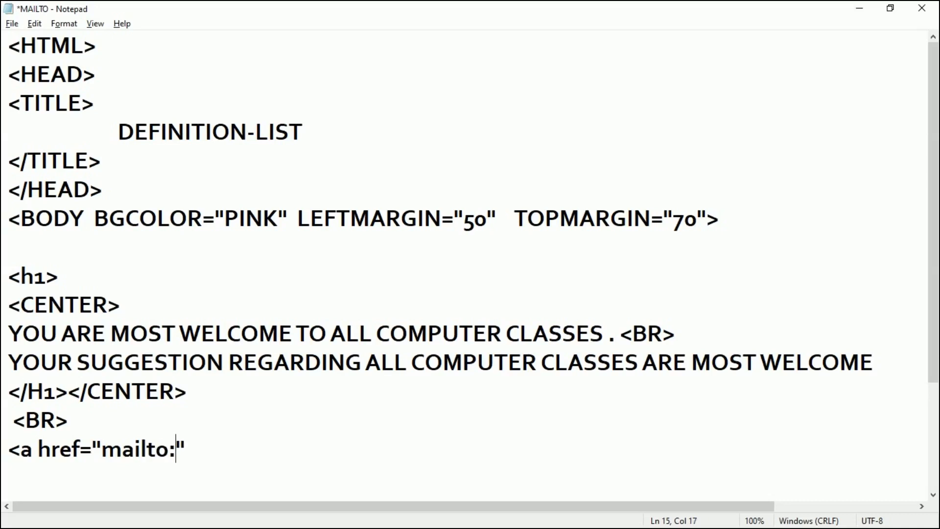
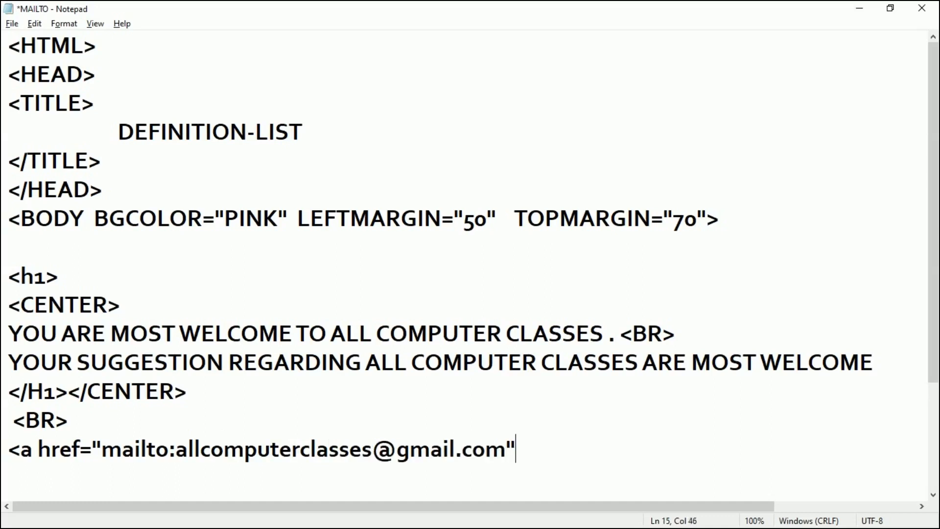
type("> con")
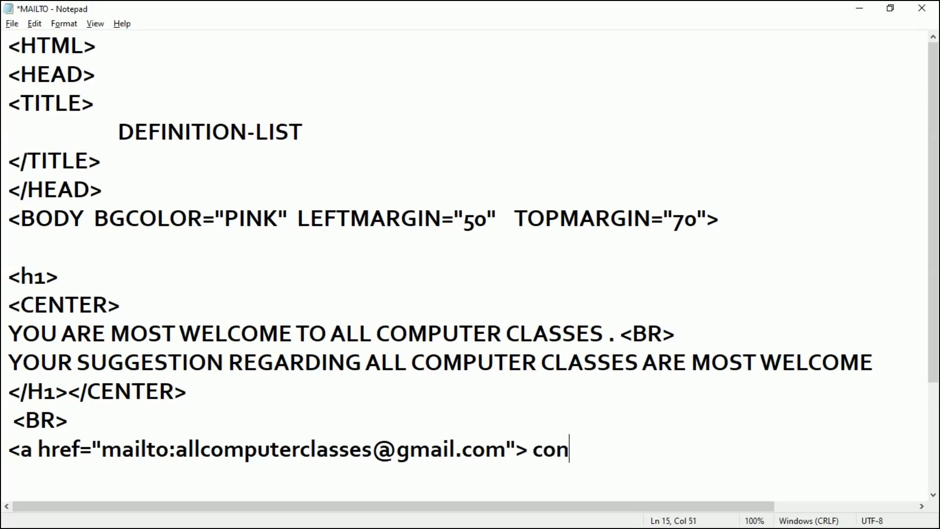
Step: Make the 'contact us' link text bold with <b></b> and close it with </a>
type("tact us")
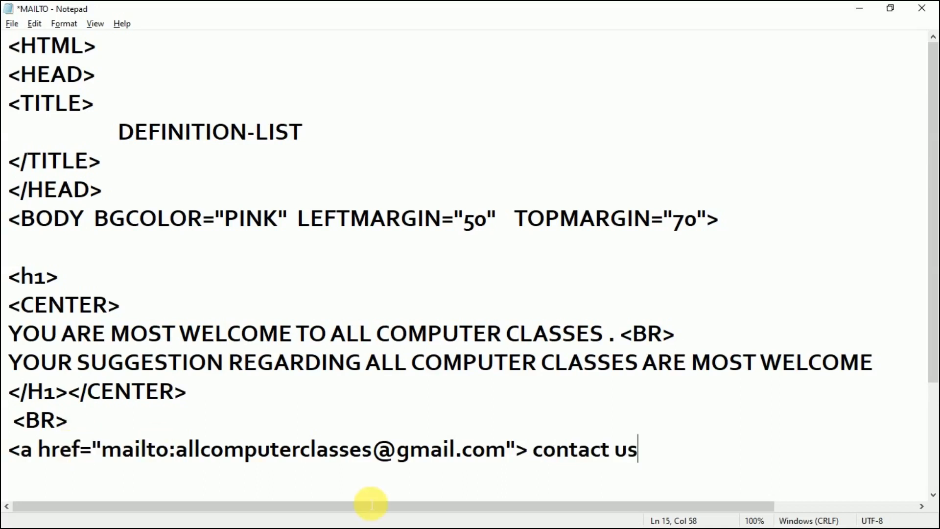
left_click(524, 448)
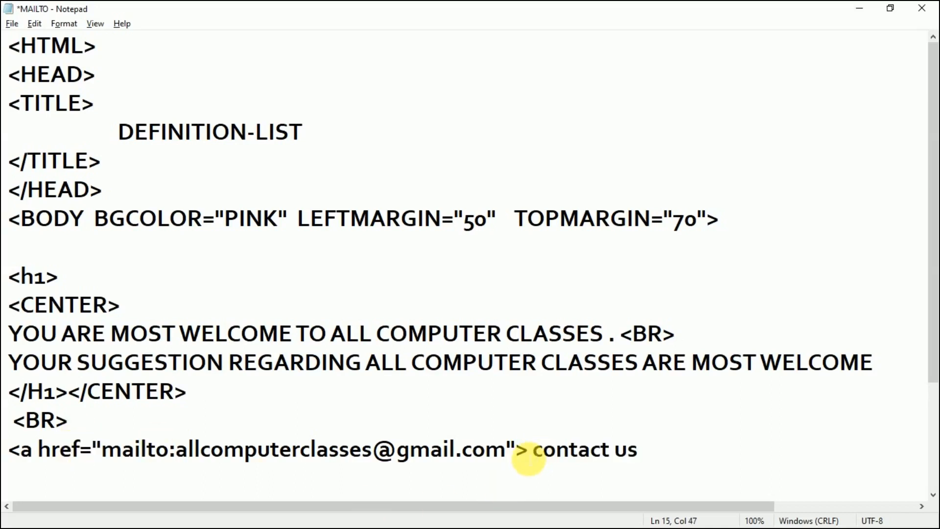
type("<>")
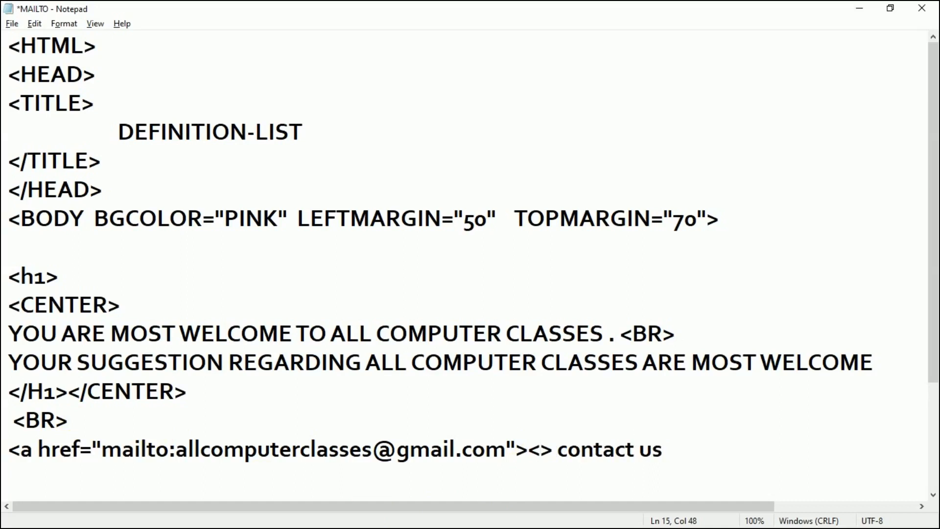
type("b")
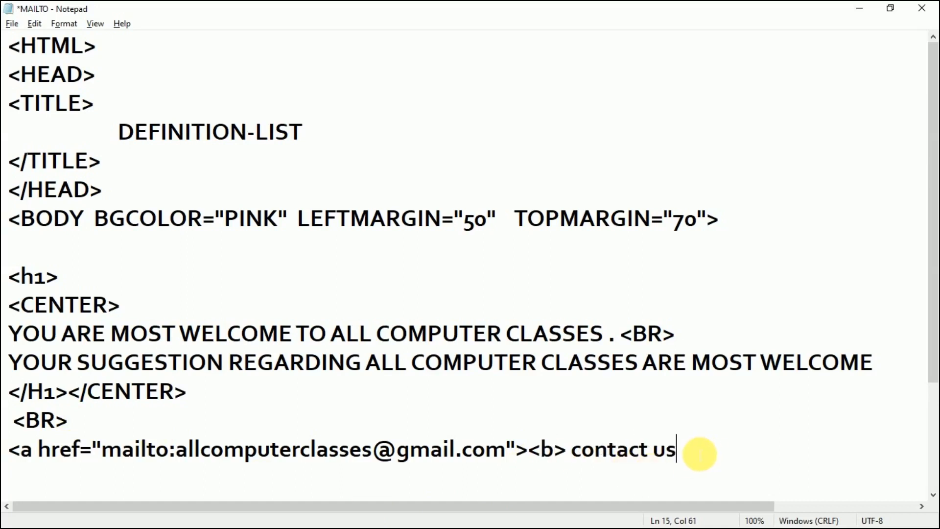
type("</>")
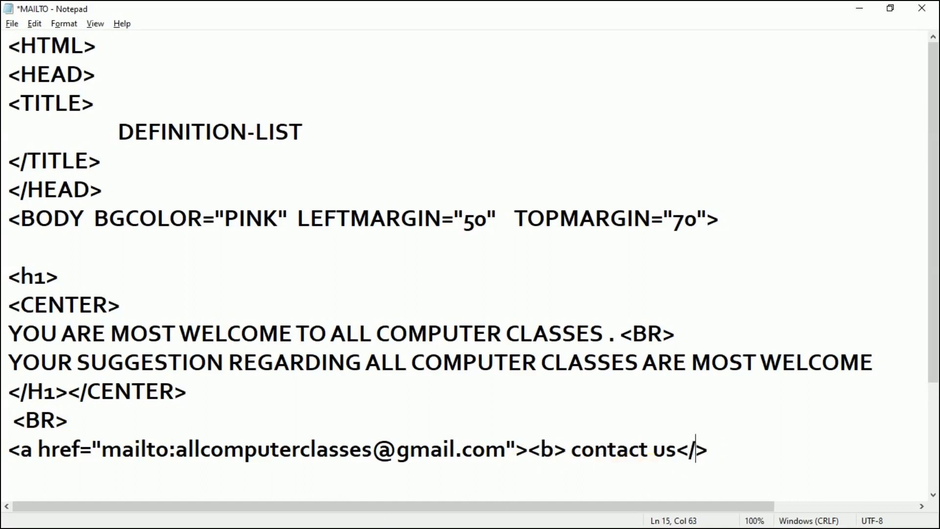
type("b")
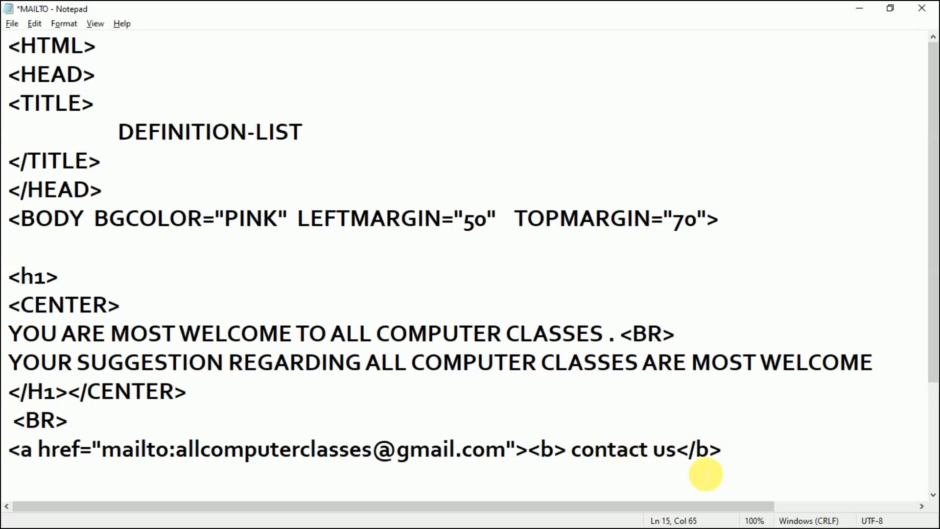
type("<>")
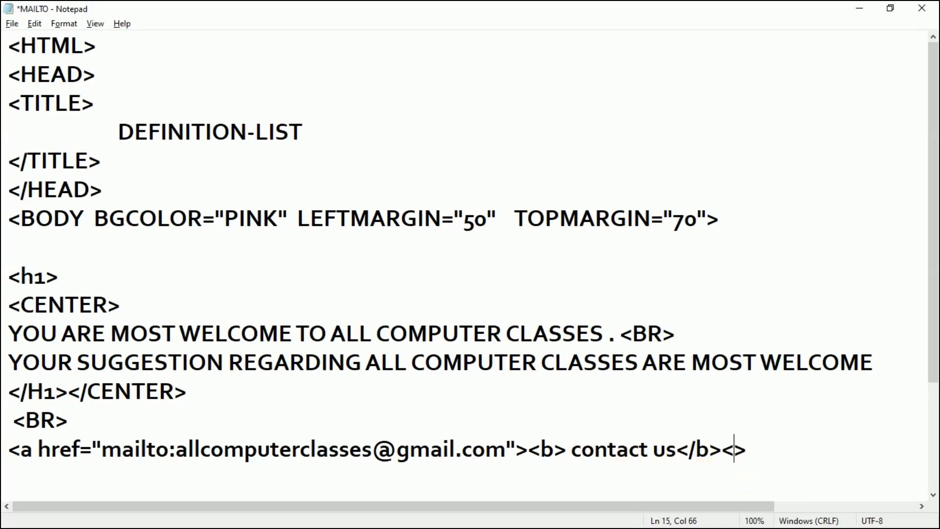
type("/a")
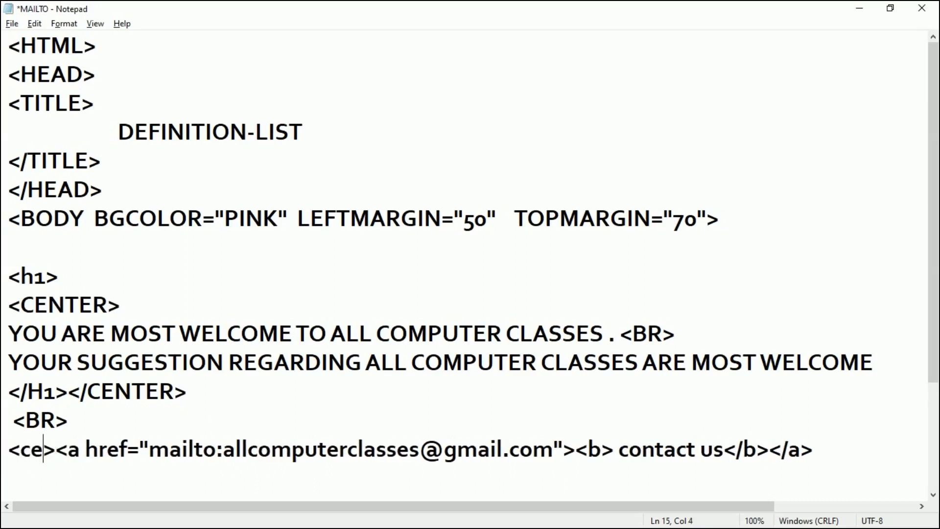
Step: Wrap the bold mailto link in <center> and </center> tags and save
type("n")
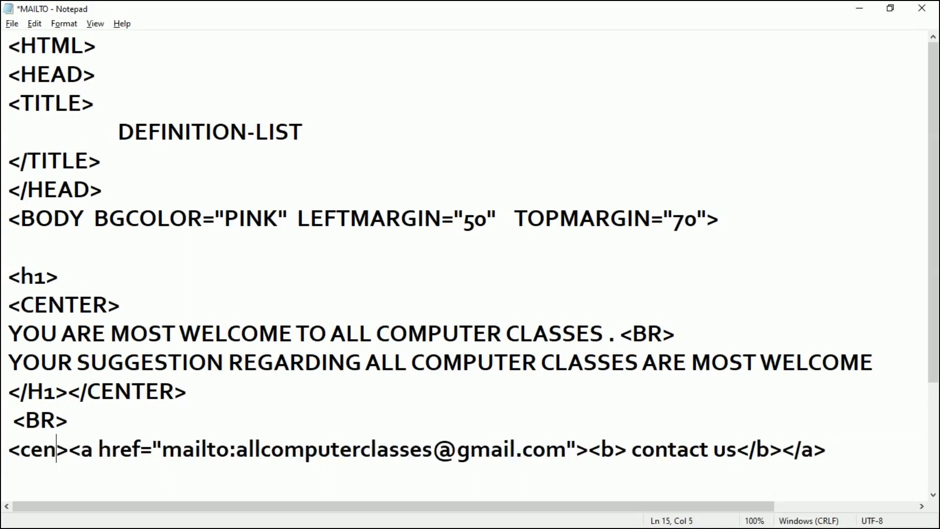
type("ter")
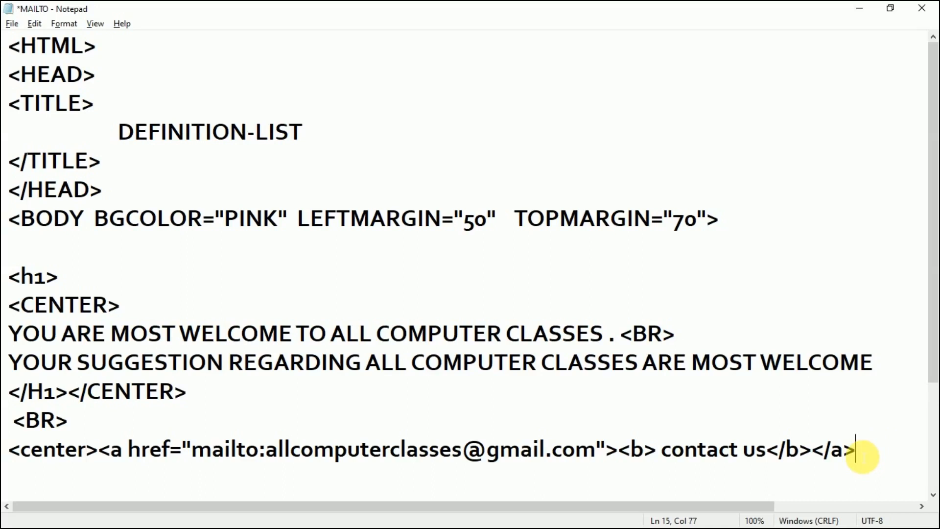
type("<>")
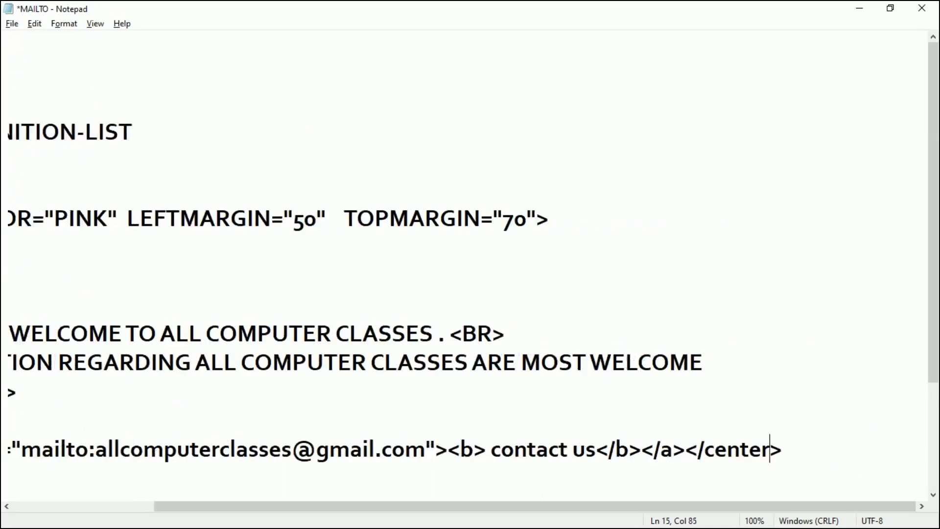
key("ctrl+s")
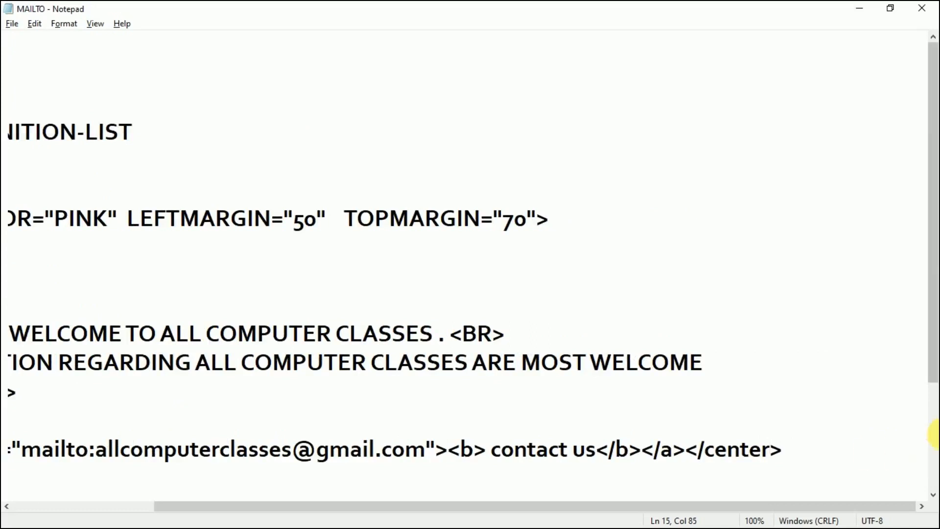
Step: Save the page as mailto.html via Save As
left_click(11, 24)
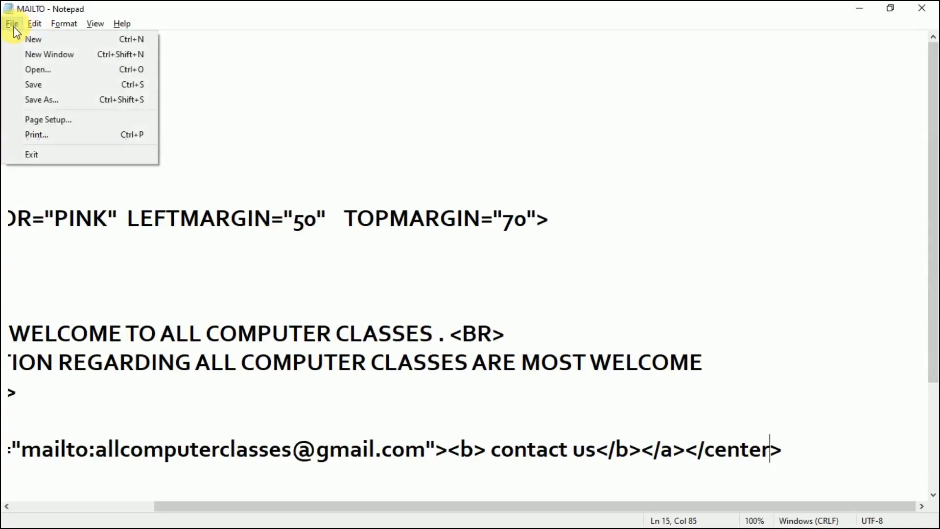
left_click(41, 99)
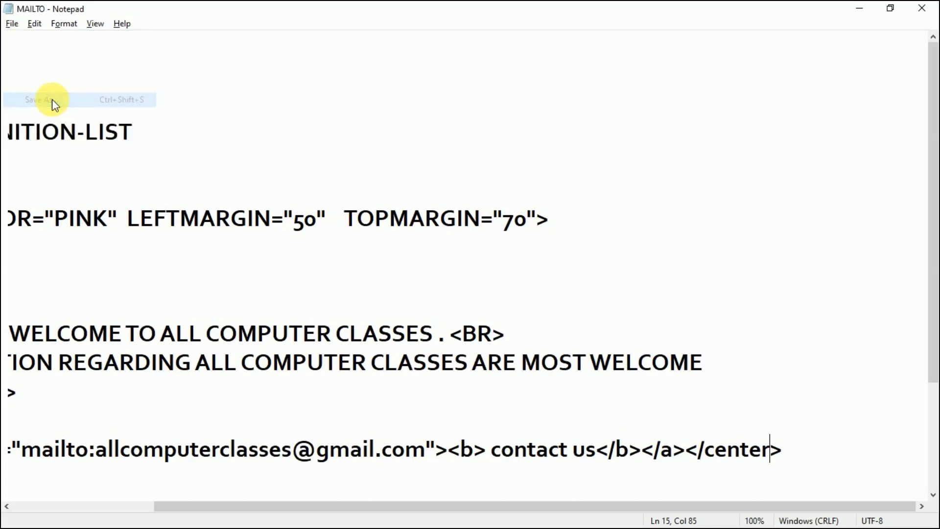
left_click(42, 99)
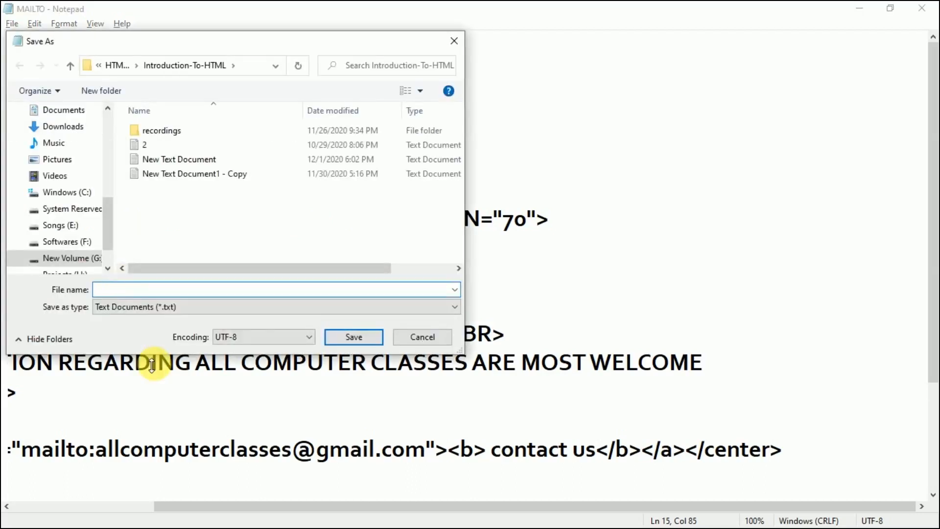
type("mailto")
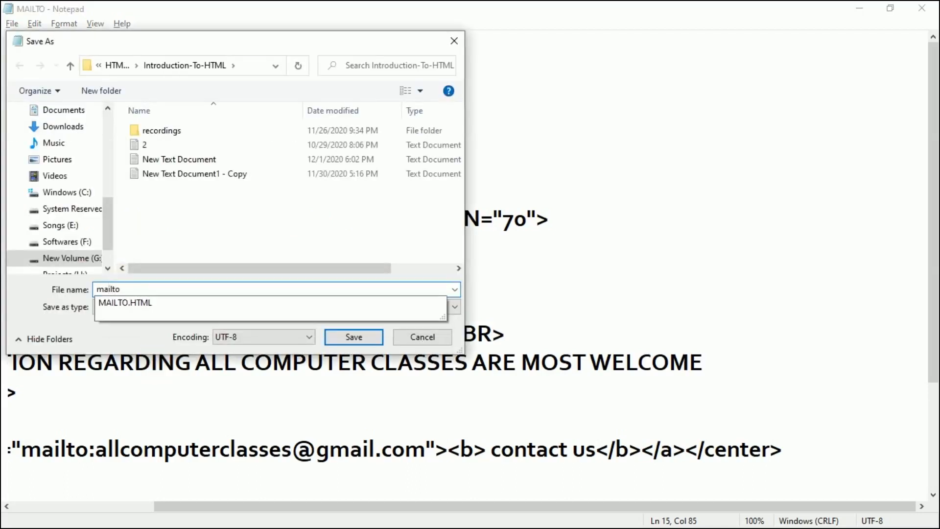
type(".html")
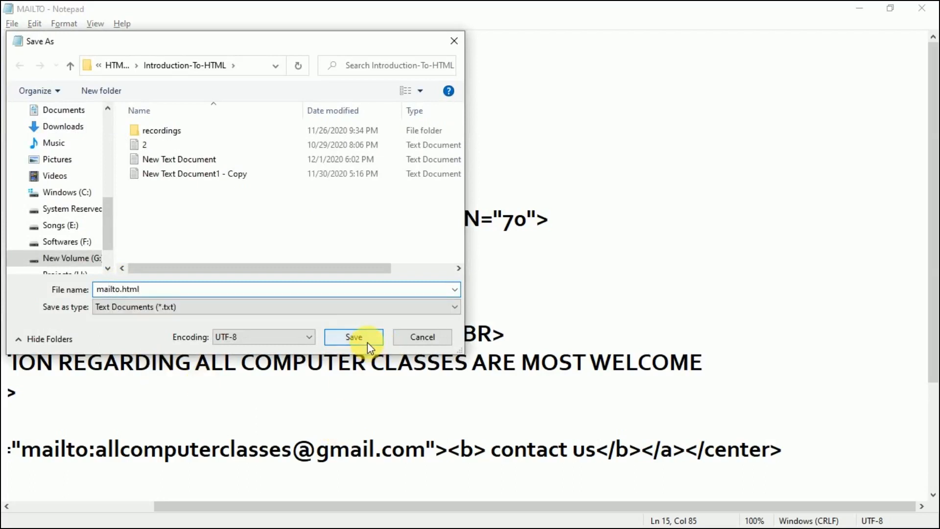
left_click(353, 336)
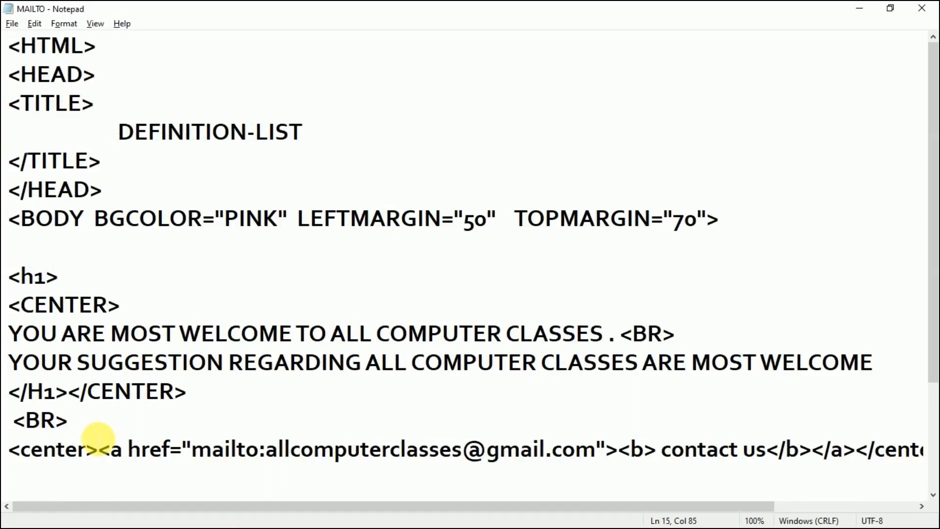
mouse_move(713, 377)
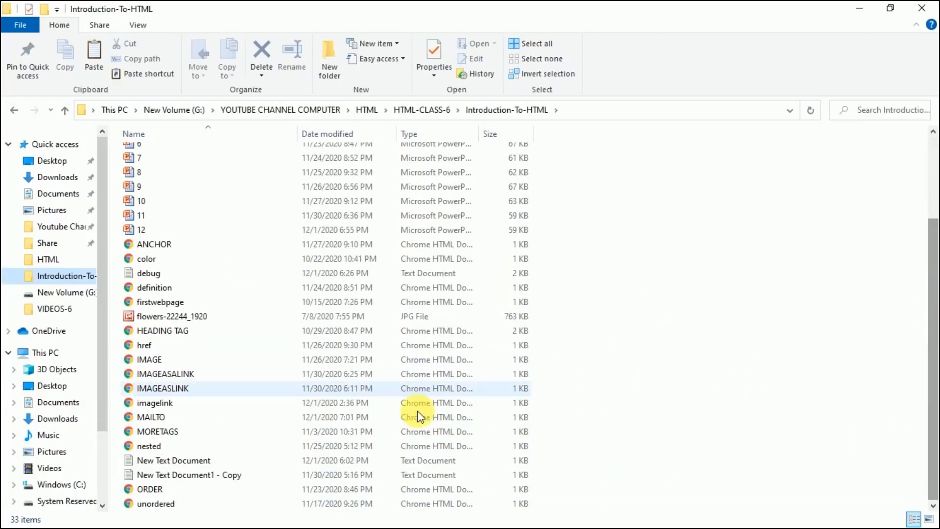
mouse_move(171, 417)
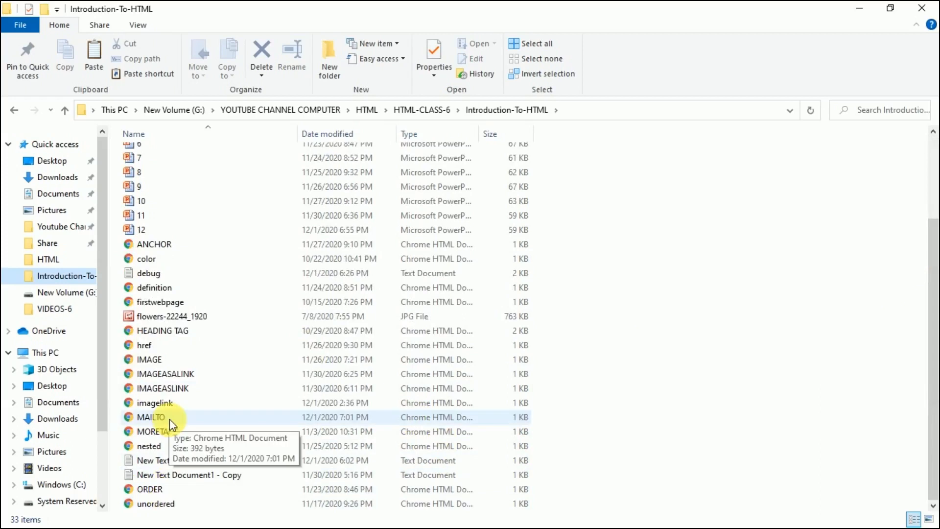
Step: Open the MAILTO Chrome HTML document from the Introduction-To-HTML folder
left_click(150, 417)
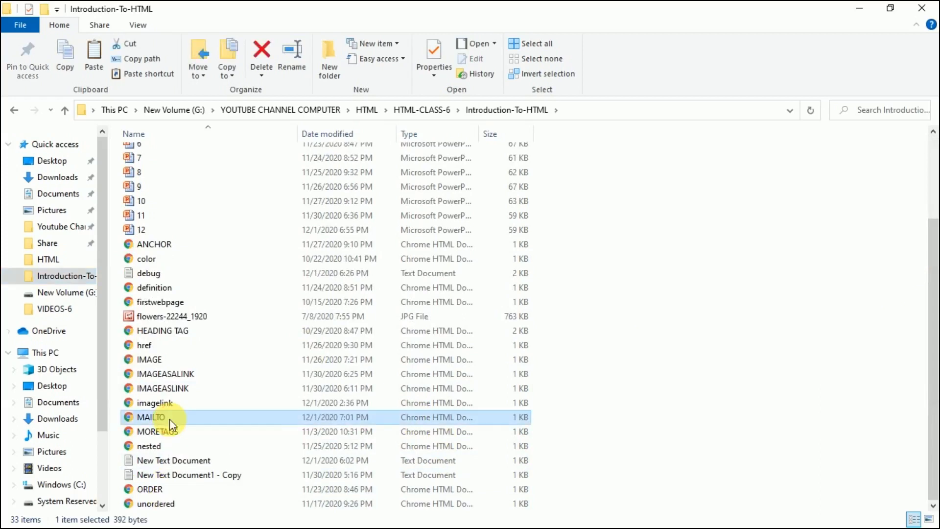
double_click(150, 416)
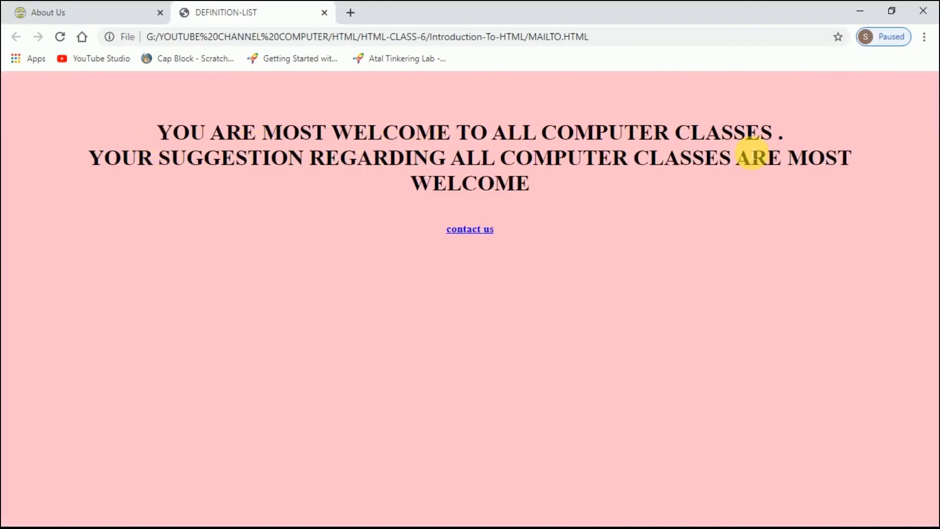
mouse_move(694, 158)
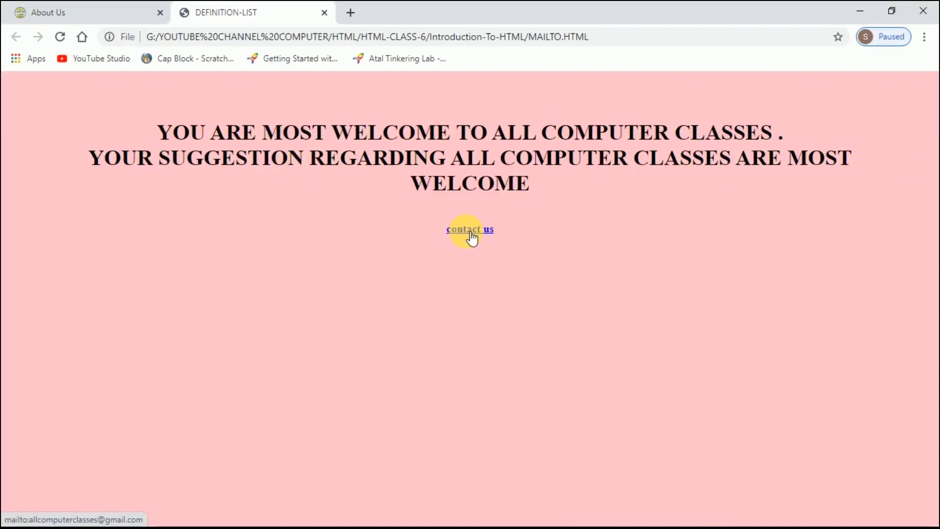
left_click(470, 229)
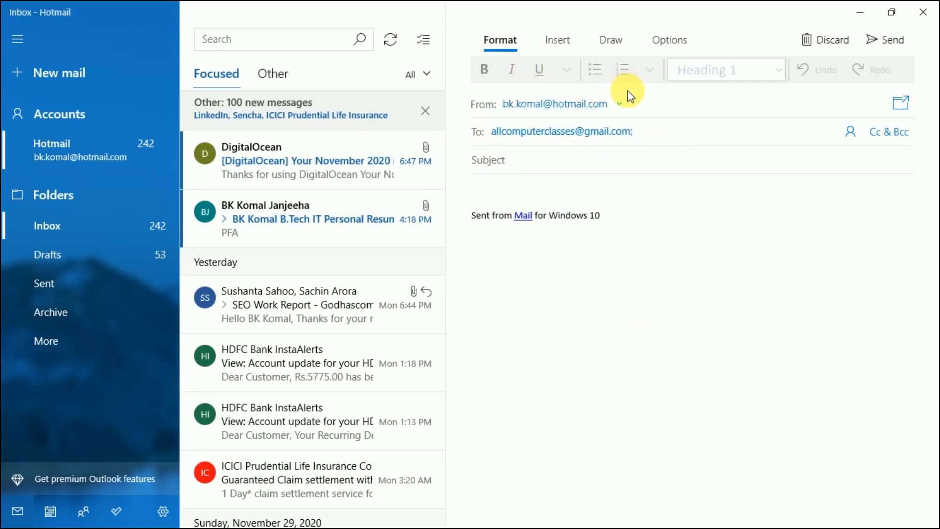
double_click(561, 131)
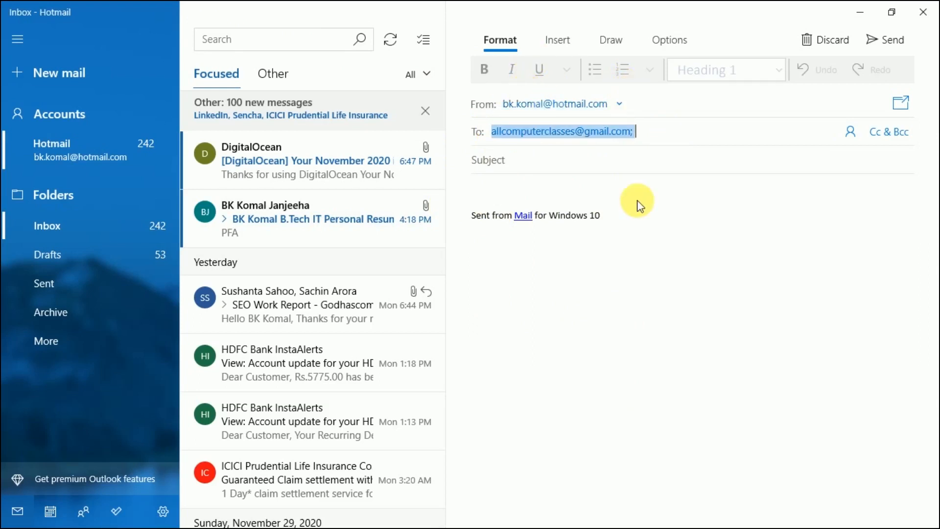